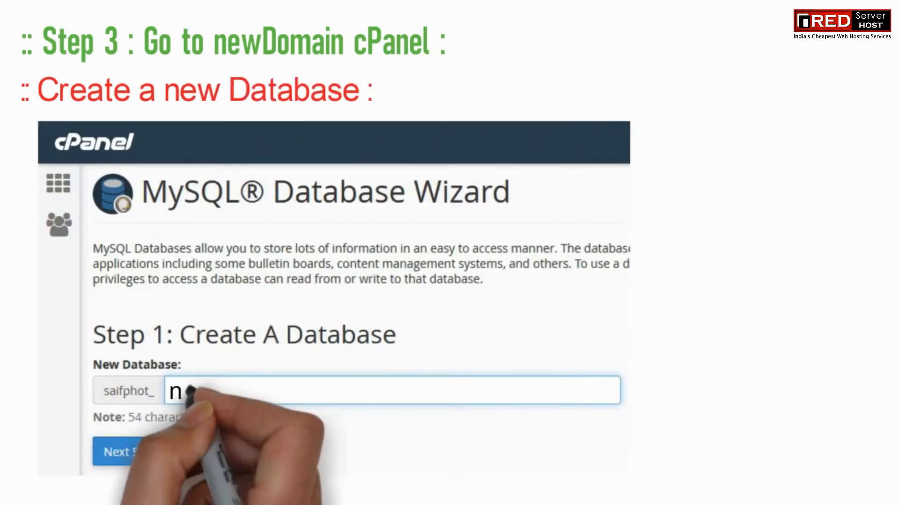
- Create database saifphot_newDomain, then database user saifphot_WP with its password, reaching the privileges step
{"action": "type", "text": "newDomain"}
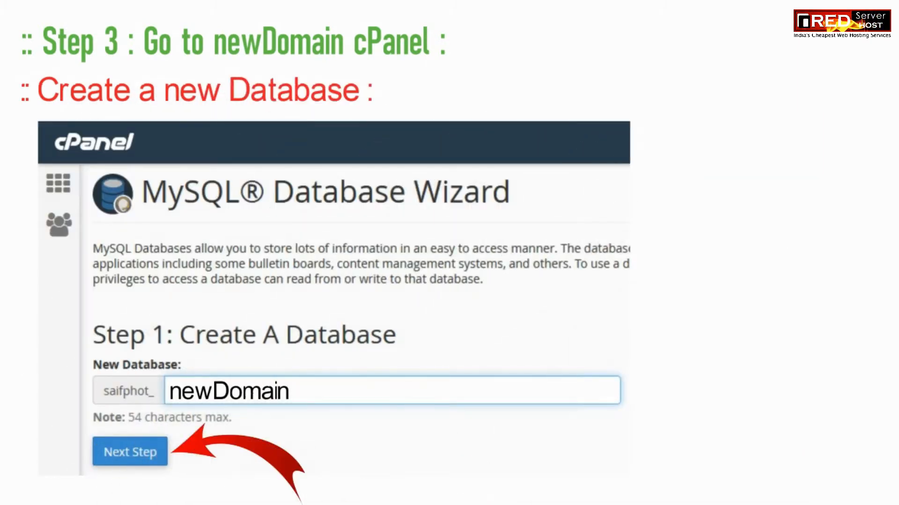
{"action": "left_click", "coordinate": [129, 451]}
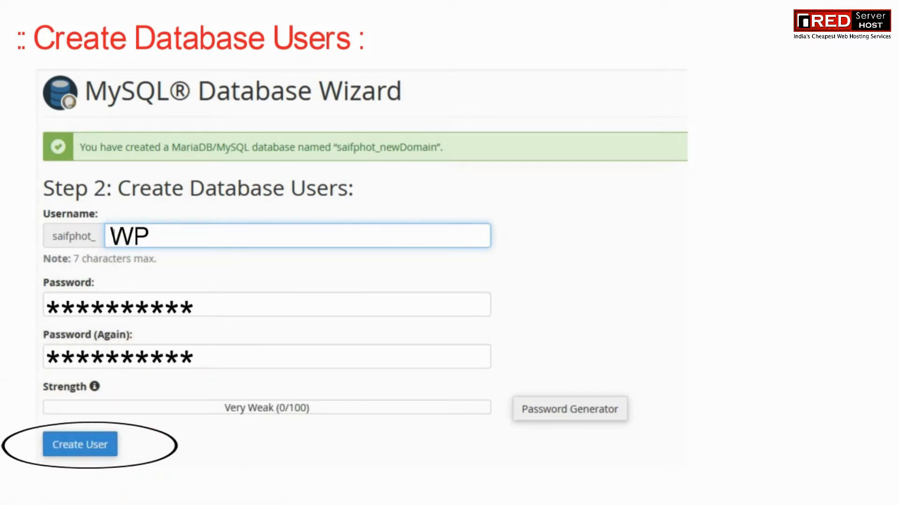
{"action": "left_click", "coordinate": [81, 445]}
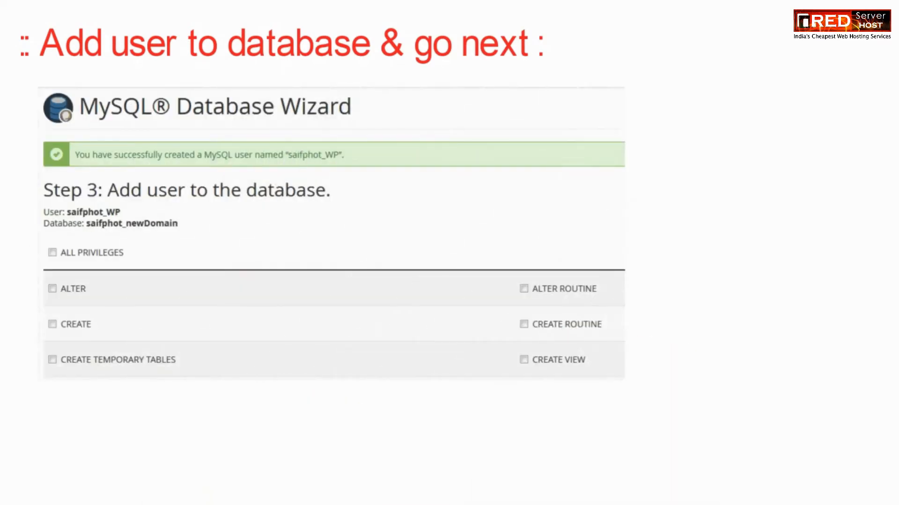